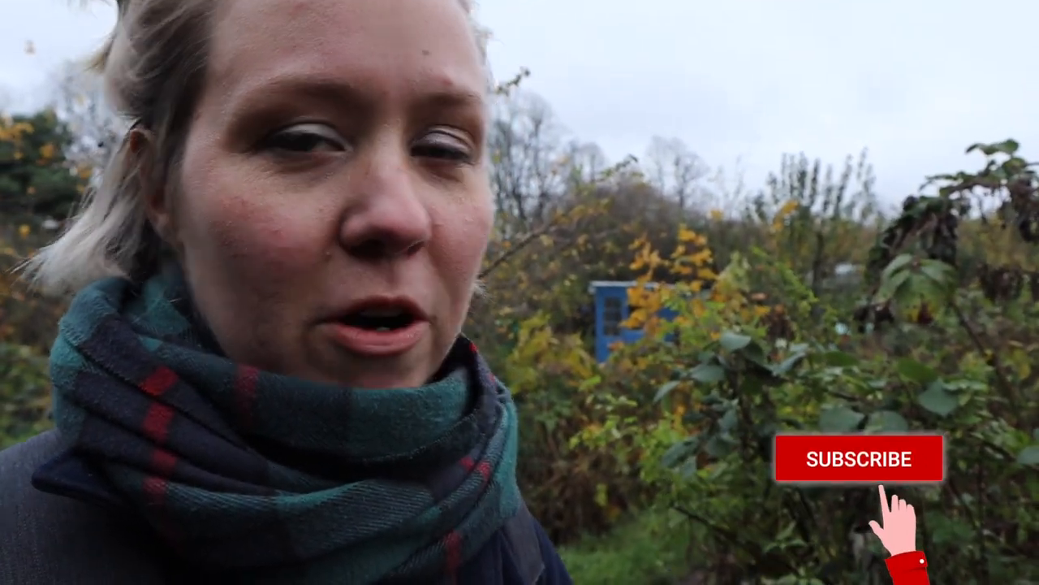
click(857, 458)
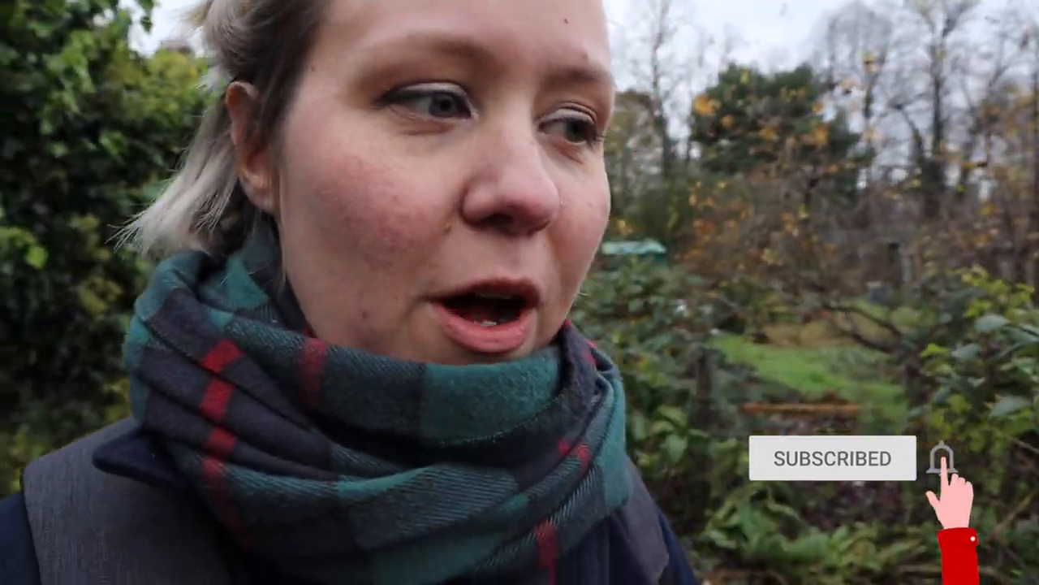